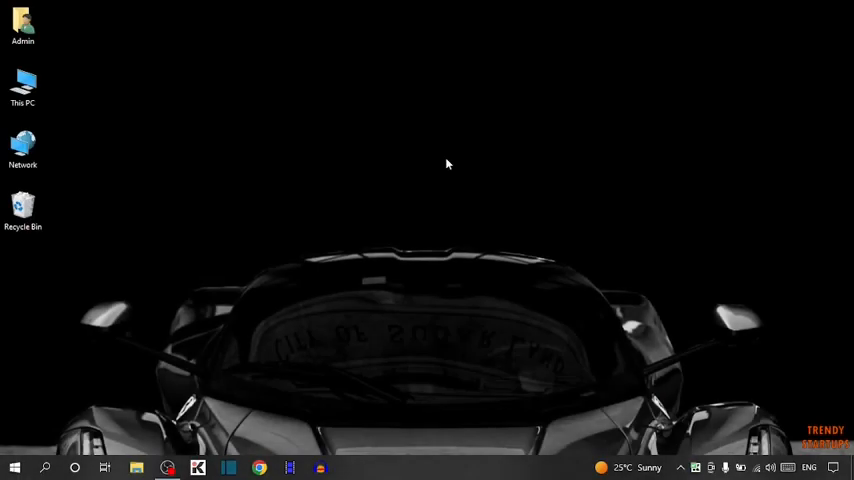
{"action": "mouse_move", "coordinate": [502, 300]}
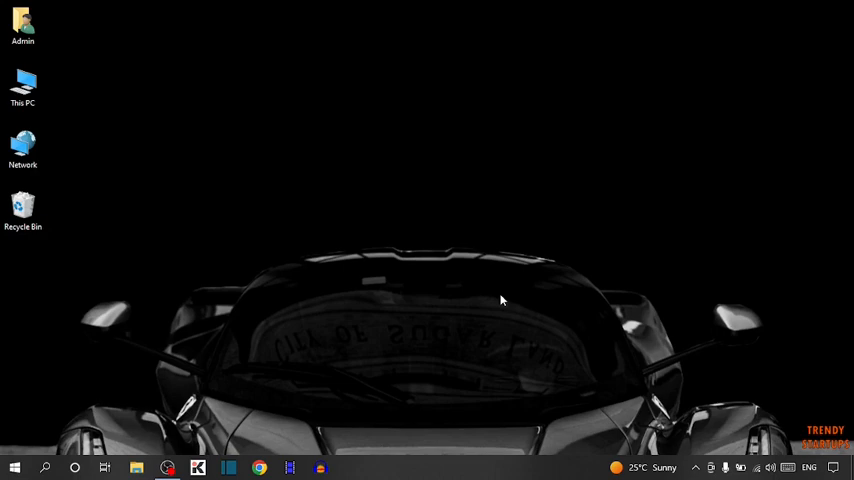
{"action": "mouse_move", "coordinate": [560, 270]}
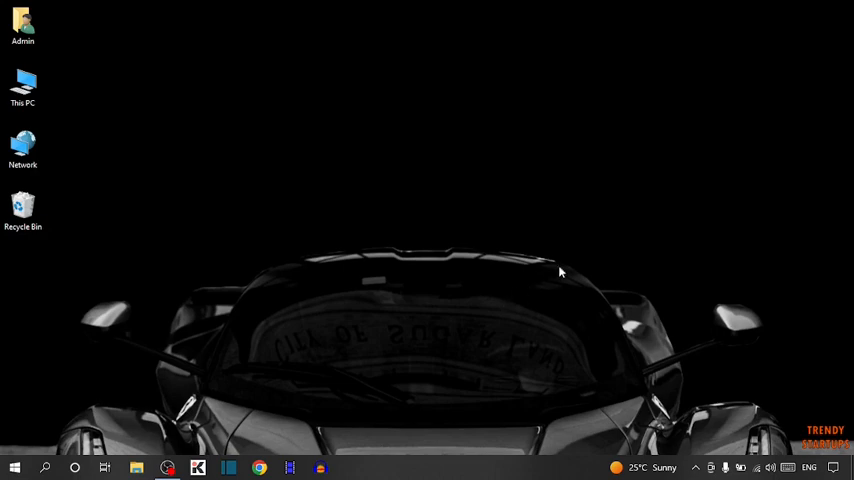
{"action": "mouse_move", "coordinate": [490, 277]}
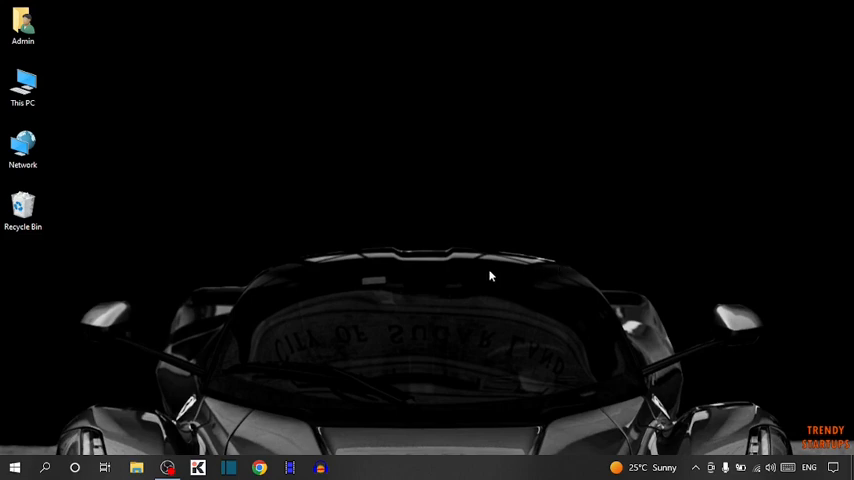
{"action": "mouse_move", "coordinate": [487, 275]}
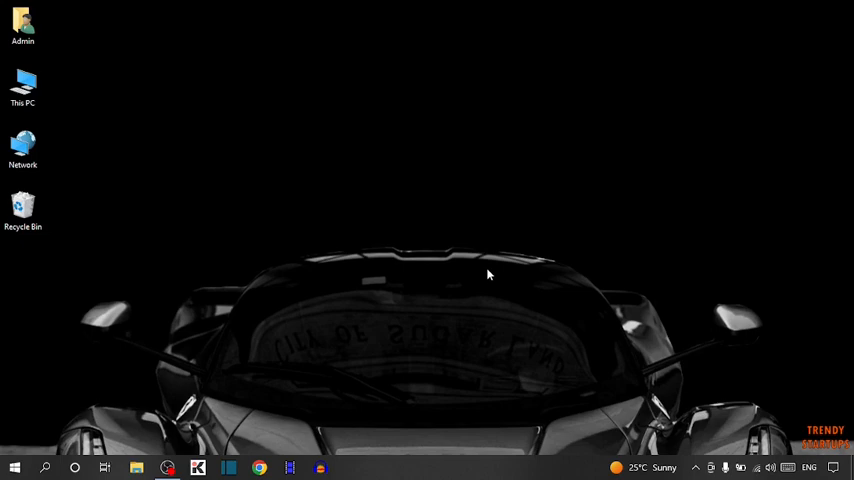
{"action": "mouse_move", "coordinate": [463, 251]}
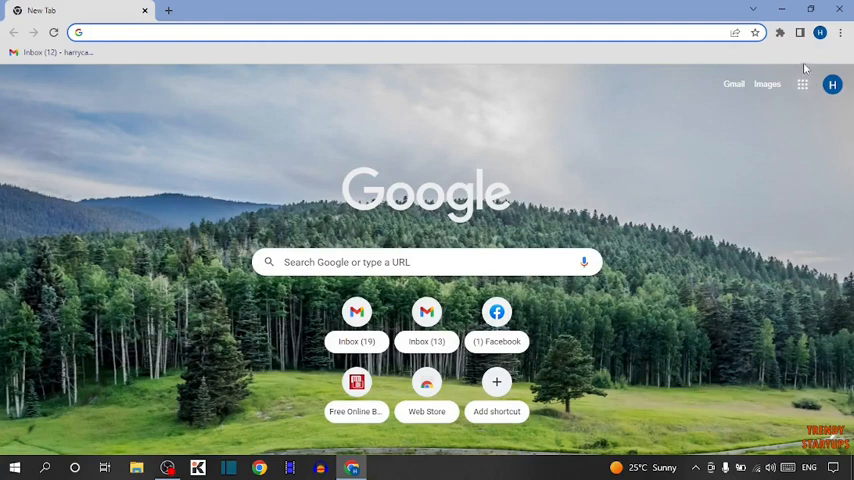
Step: Launch Google Classroom from the Google apps grid on Chrome's new tab page
{"action": "left_click", "coordinate": [802, 84]}
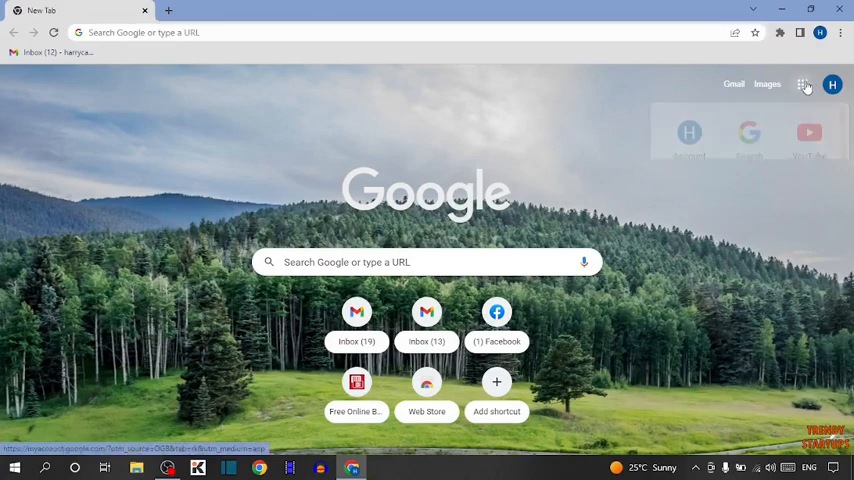
{"action": "left_click", "coordinate": [803, 85]}
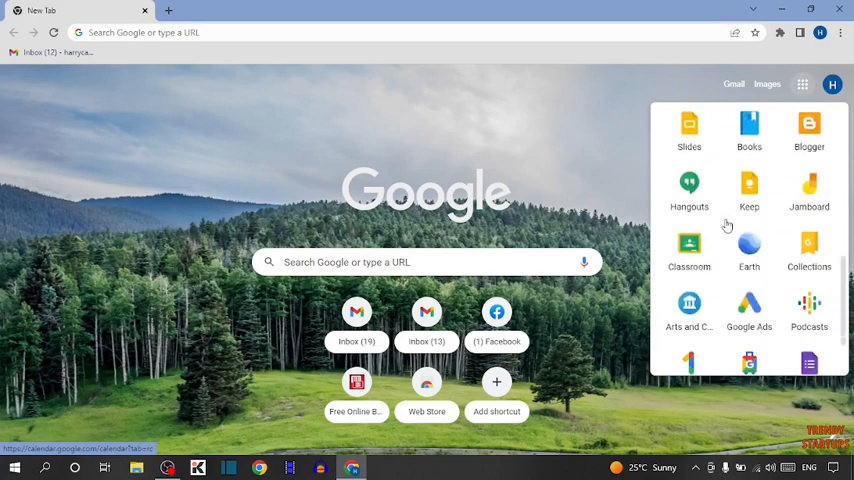
{"action": "mouse_move", "coordinate": [689, 250]}
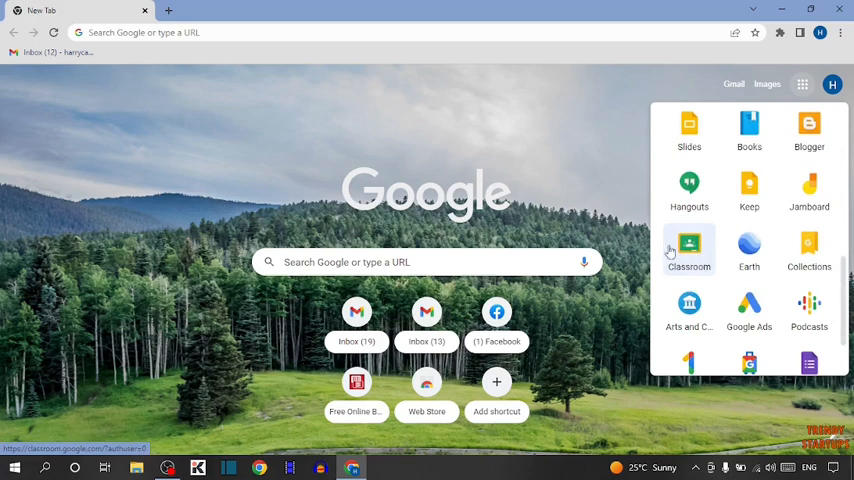
{"action": "left_click", "coordinate": [689, 243]}
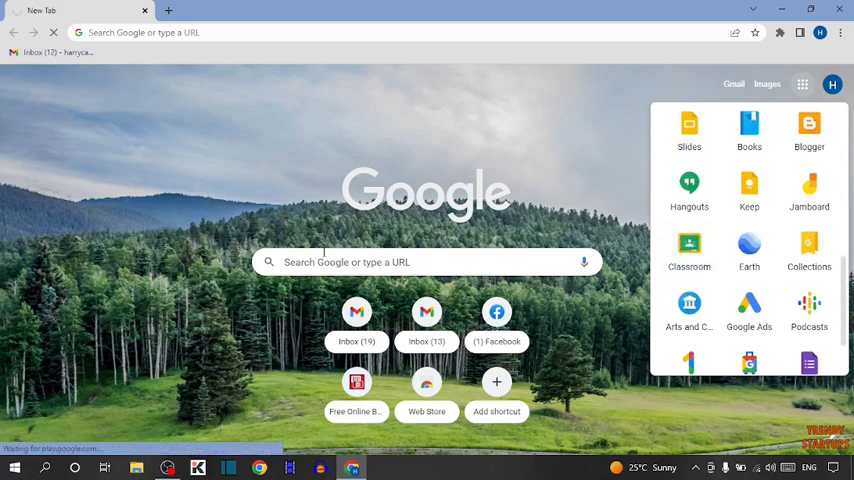
{"action": "left_click", "coordinate": [689, 248]}
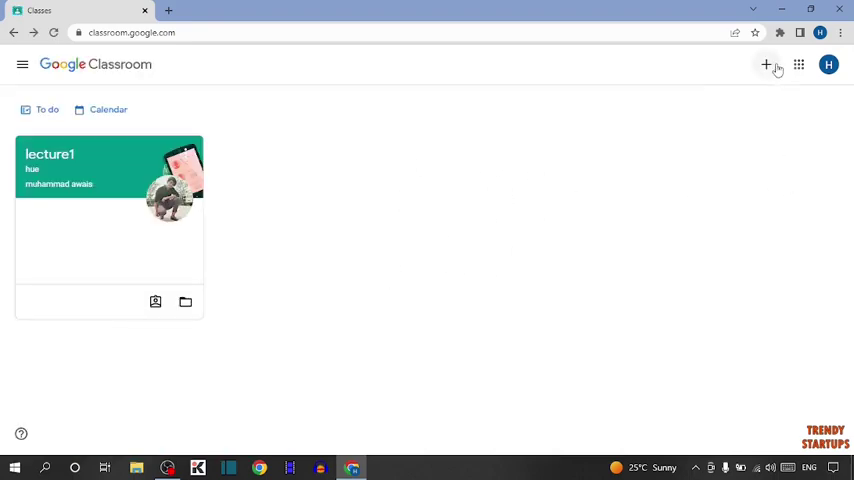
{"action": "mouse_move", "coordinate": [765, 64]}
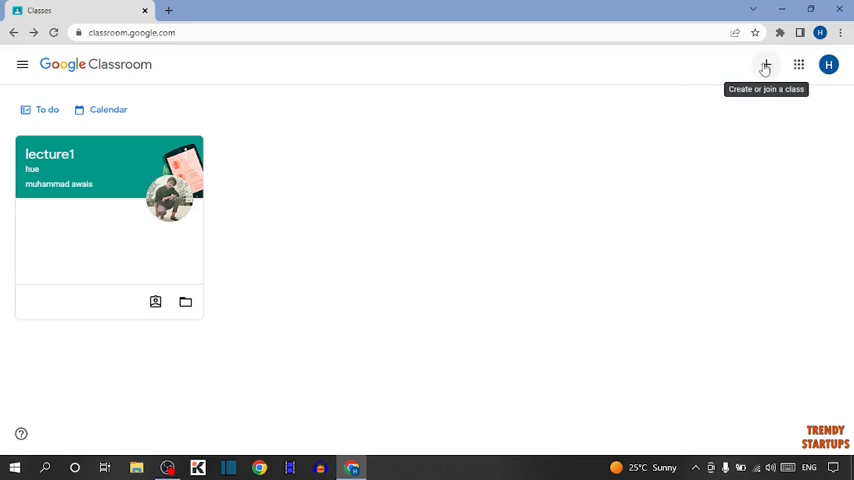
Step: Join the class 'lecture1' by entering its class code in Join class
{"action": "left_click", "coordinate": [776, 57]}
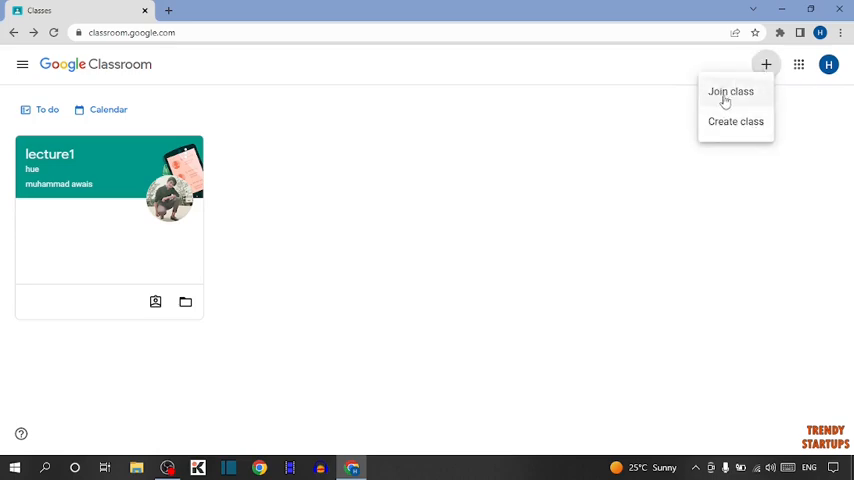
{"action": "left_click", "coordinate": [727, 91]}
{"action": "type", "text": "camkwbn"}
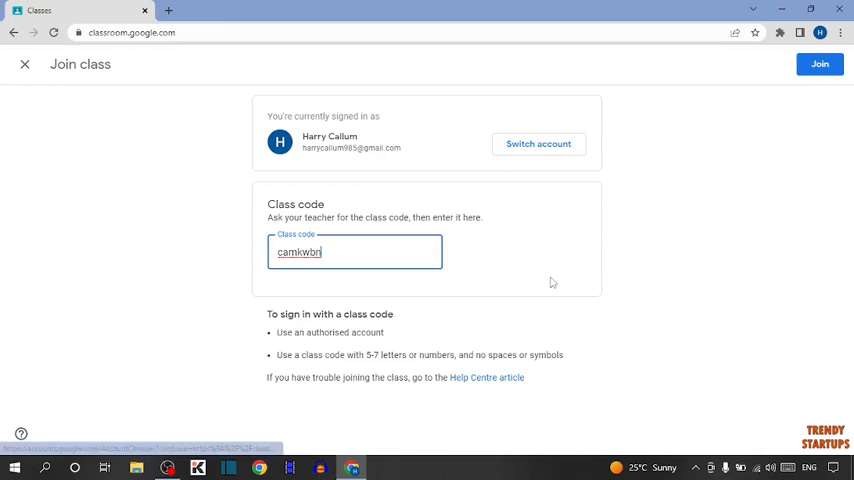
{"action": "left_click", "coordinate": [817, 63]}
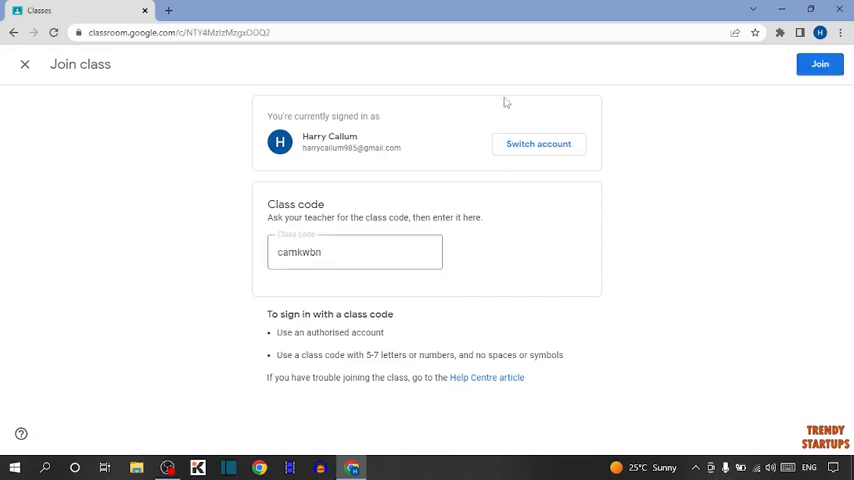
{"action": "left_click", "coordinate": [822, 65]}
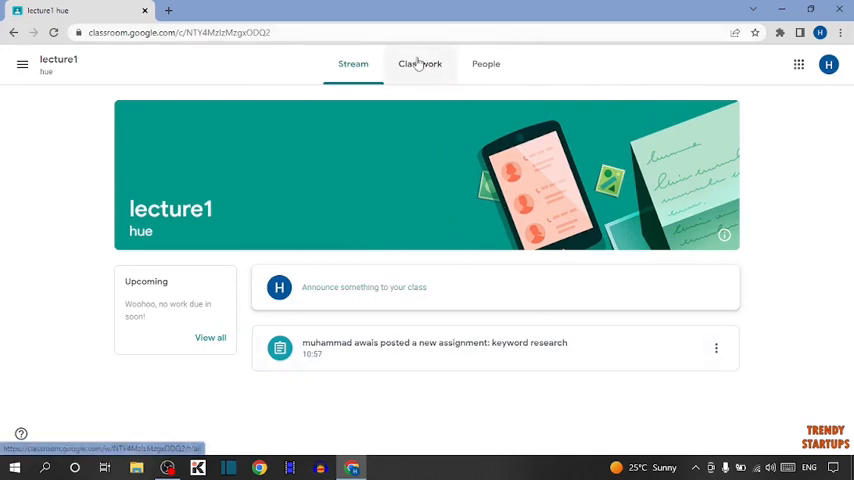
Step: Expand 'keyword research' under lecture1's Classwork and view the assignment
{"action": "left_click", "coordinate": [419, 64]}
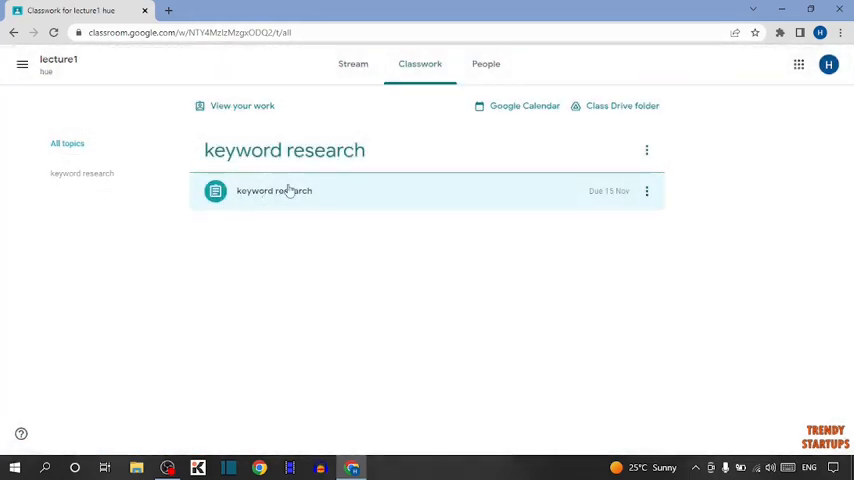
{"action": "mouse_move", "coordinate": [240, 194]}
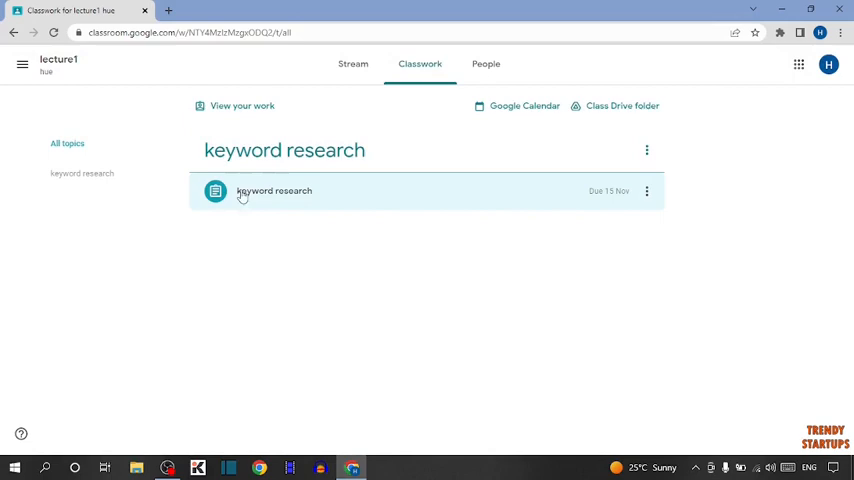
{"action": "left_click", "coordinate": [273, 190]}
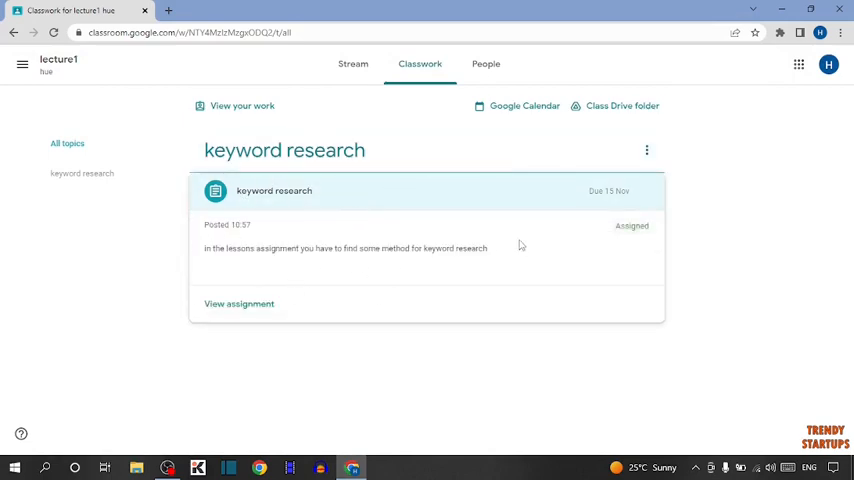
{"action": "mouse_move", "coordinate": [291, 266]}
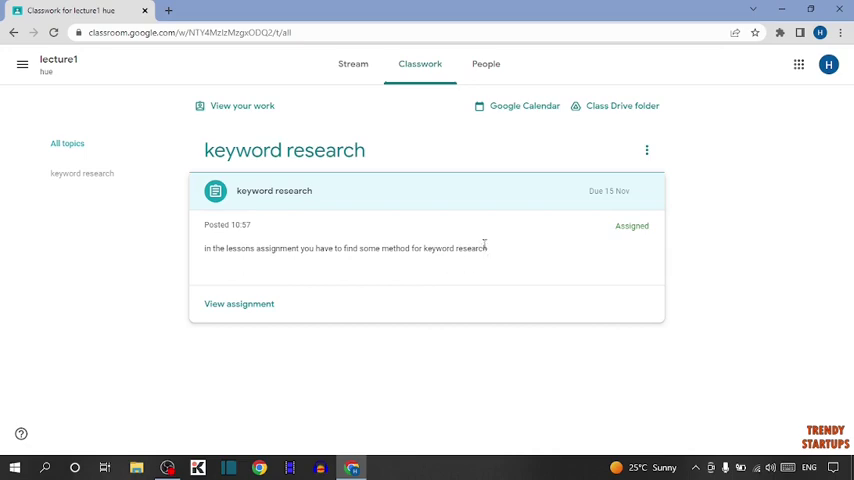
{"action": "mouse_move", "coordinate": [410, 303]}
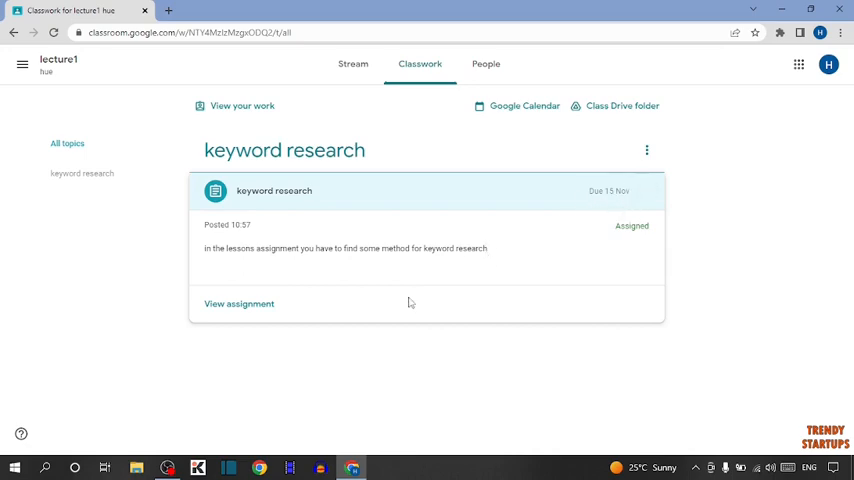
{"action": "mouse_move", "coordinate": [357, 261]}
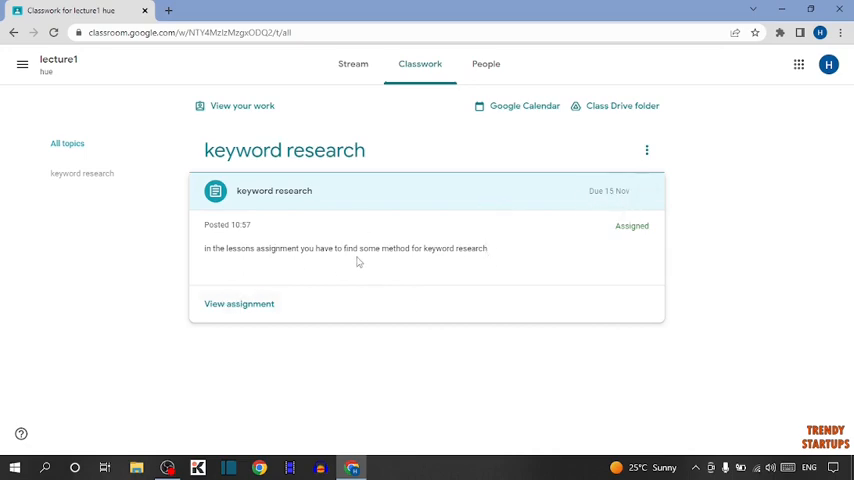
{"action": "mouse_move", "coordinate": [203, 318]}
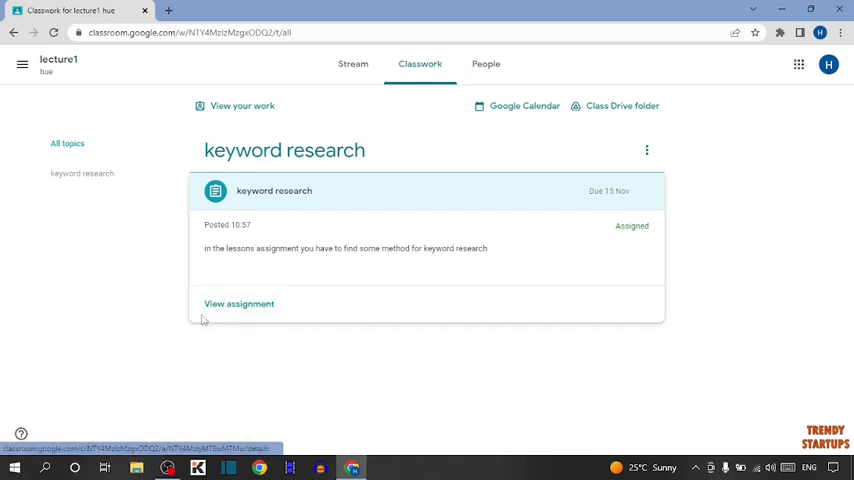
{"action": "left_click", "coordinate": [239, 304]}
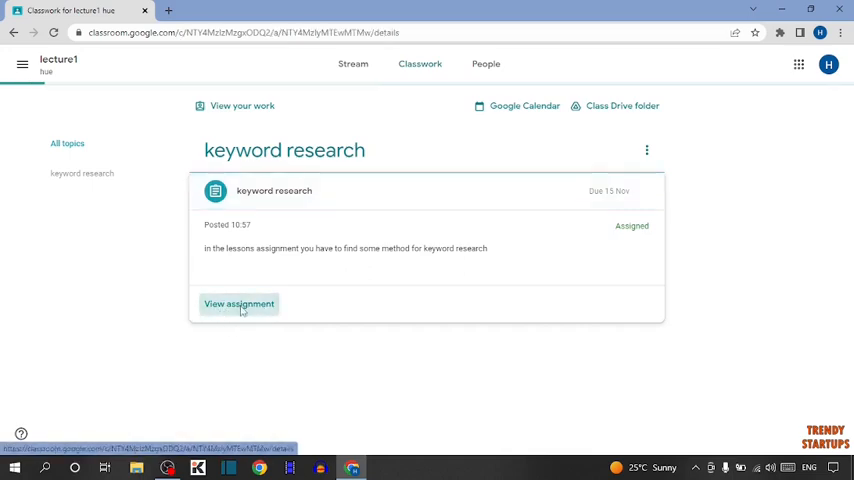
Step: Open the Google Drive file picker from Add or create under Your work
{"action": "left_click", "coordinate": [238, 304]}
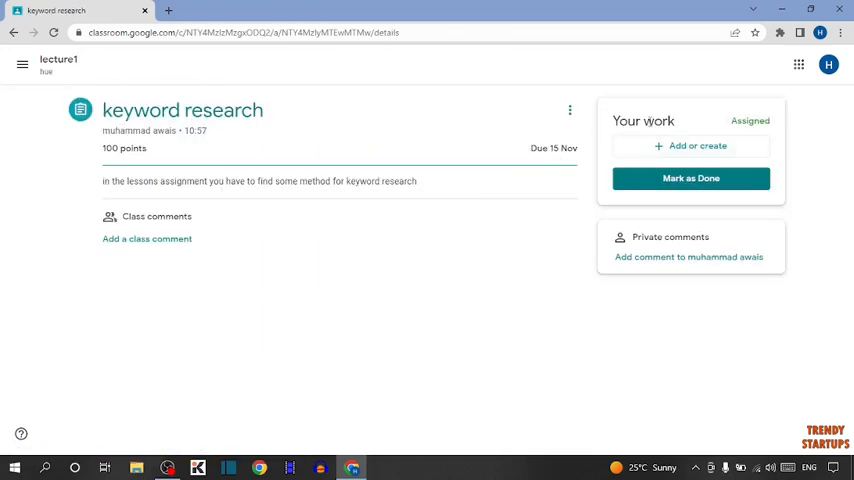
{"action": "mouse_move", "coordinate": [707, 152]}
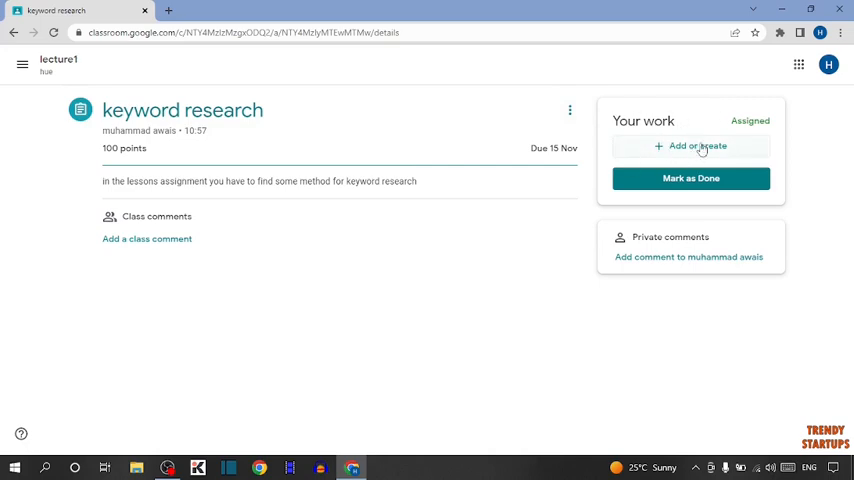
{"action": "left_click", "coordinate": [692, 146]}
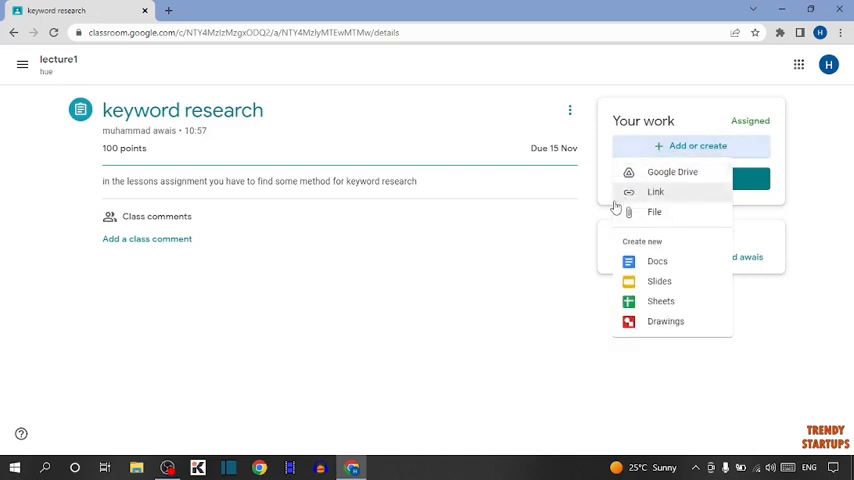
{"action": "mouse_move", "coordinate": [671, 171]}
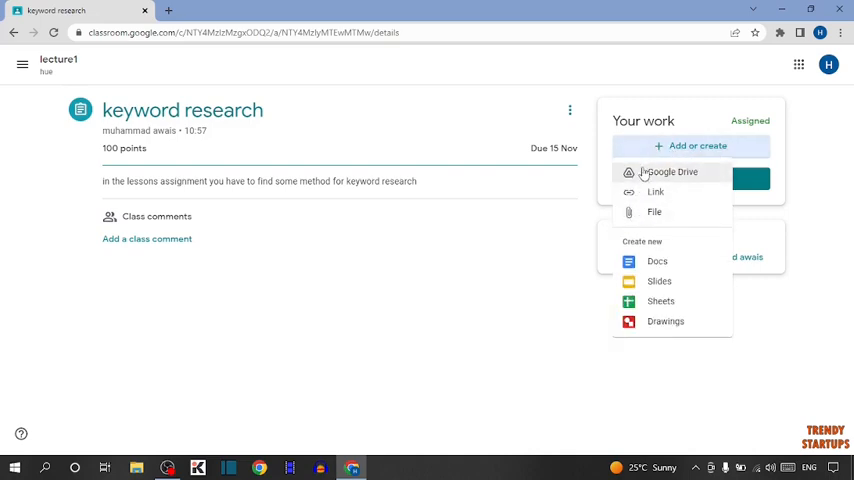
{"action": "mouse_move", "coordinate": [671, 172]}
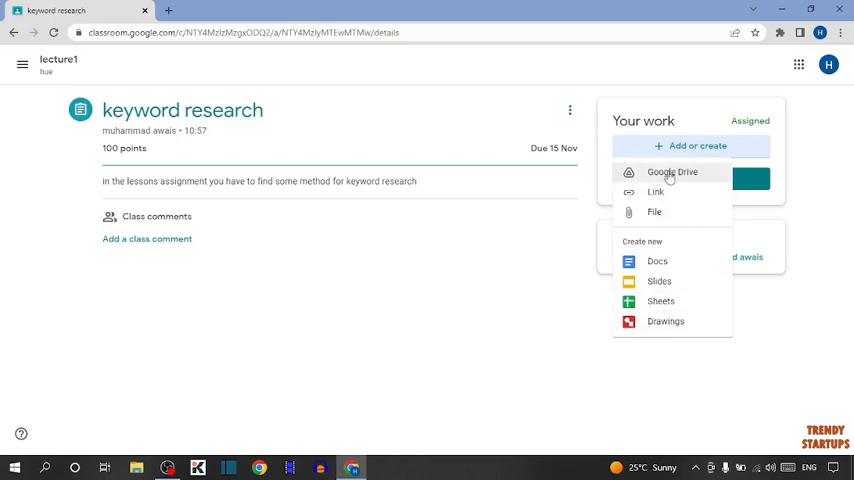
{"action": "left_click", "coordinate": [672, 171]}
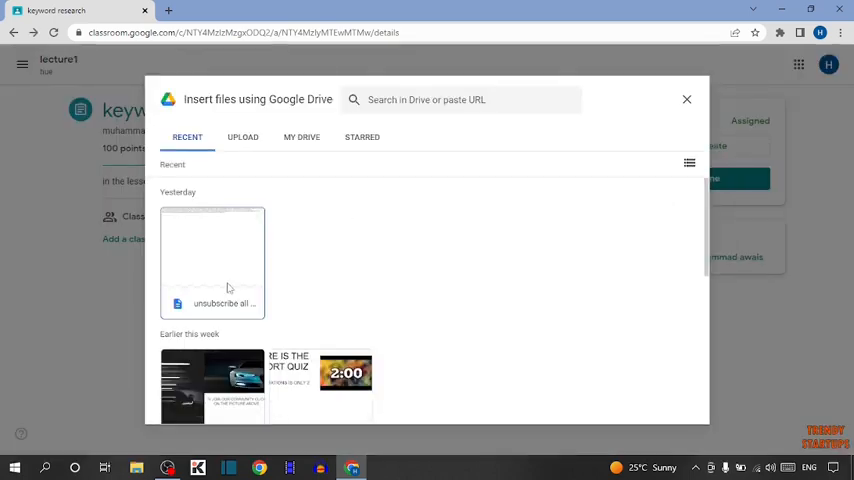
Step: Select 'Untitled form' from recent Drive files to attach to keyword research
{"action": "scroll", "scroll_direction": "down", "scroll_amount": 3}
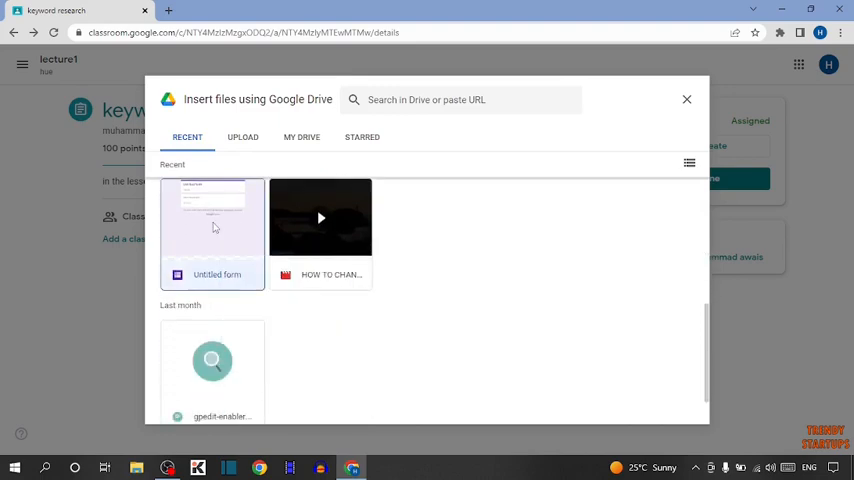
{"action": "left_click", "coordinate": [212, 225]}
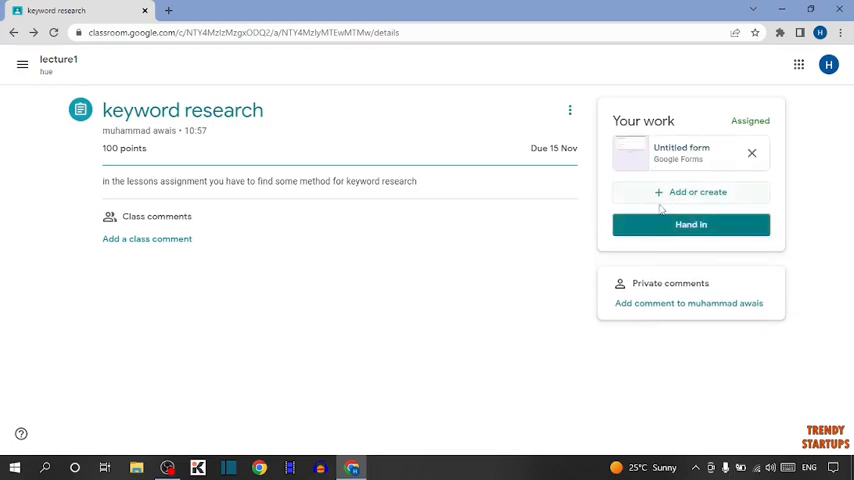
{"action": "mouse_move", "coordinate": [730, 224]}
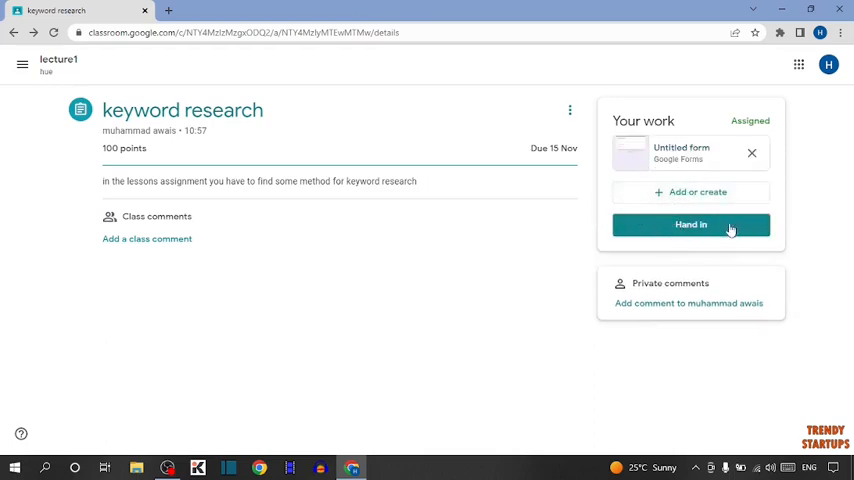
Step: Hand in 'keyword research' with the Untitled form and confirm the submission
{"action": "left_click", "coordinate": [690, 224]}
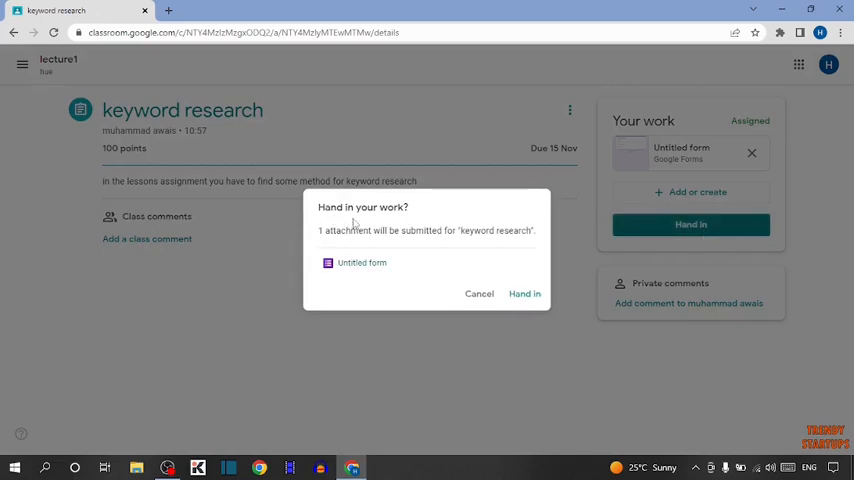
{"action": "mouse_move", "coordinate": [413, 244]}
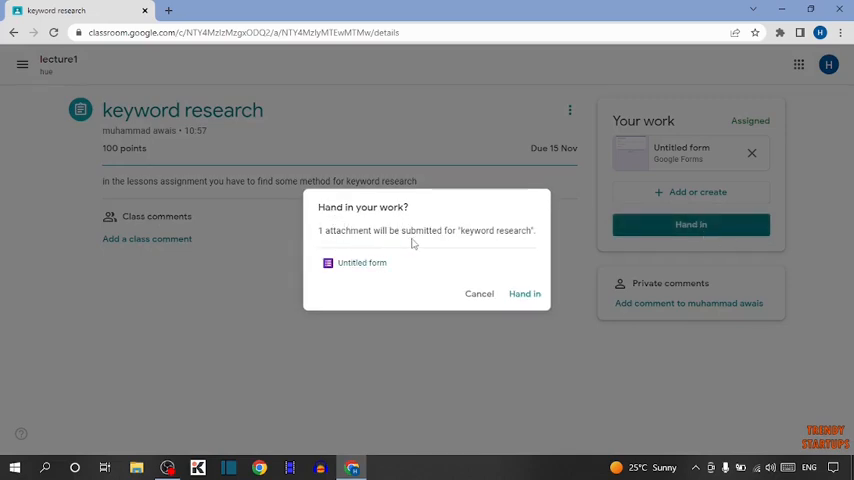
{"action": "mouse_move", "coordinate": [462, 308]}
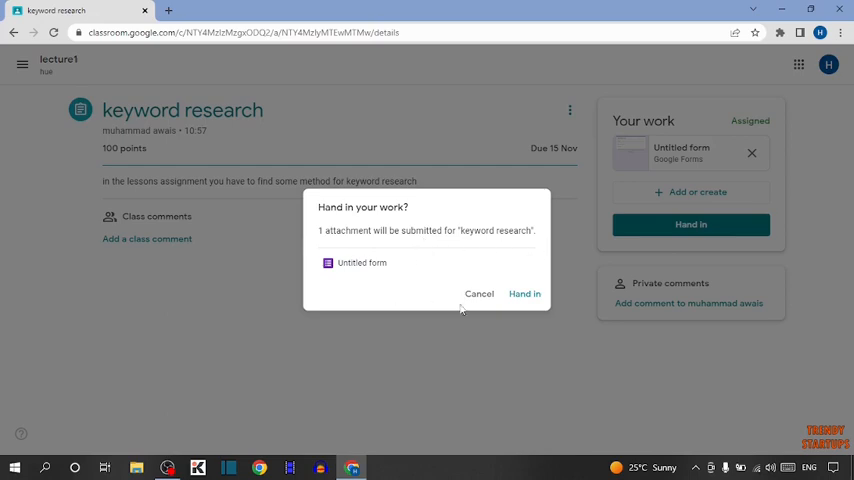
{"action": "left_click", "coordinate": [525, 293]}
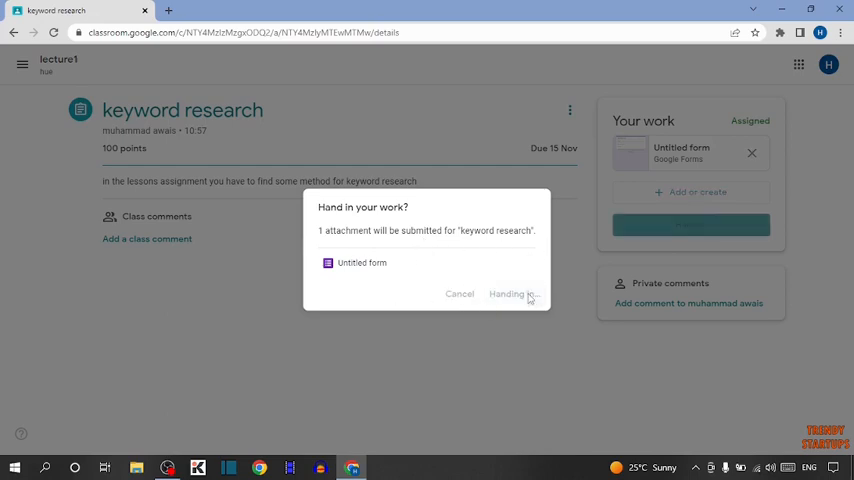
{"action": "left_click", "coordinate": [510, 293]}
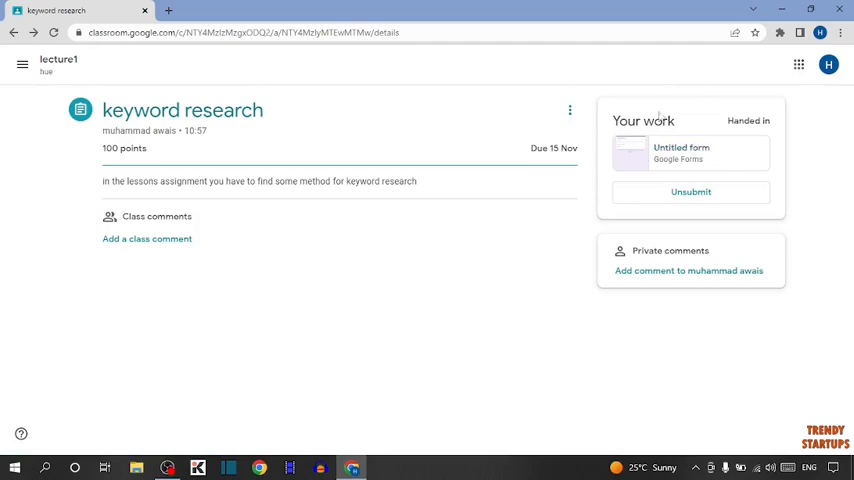